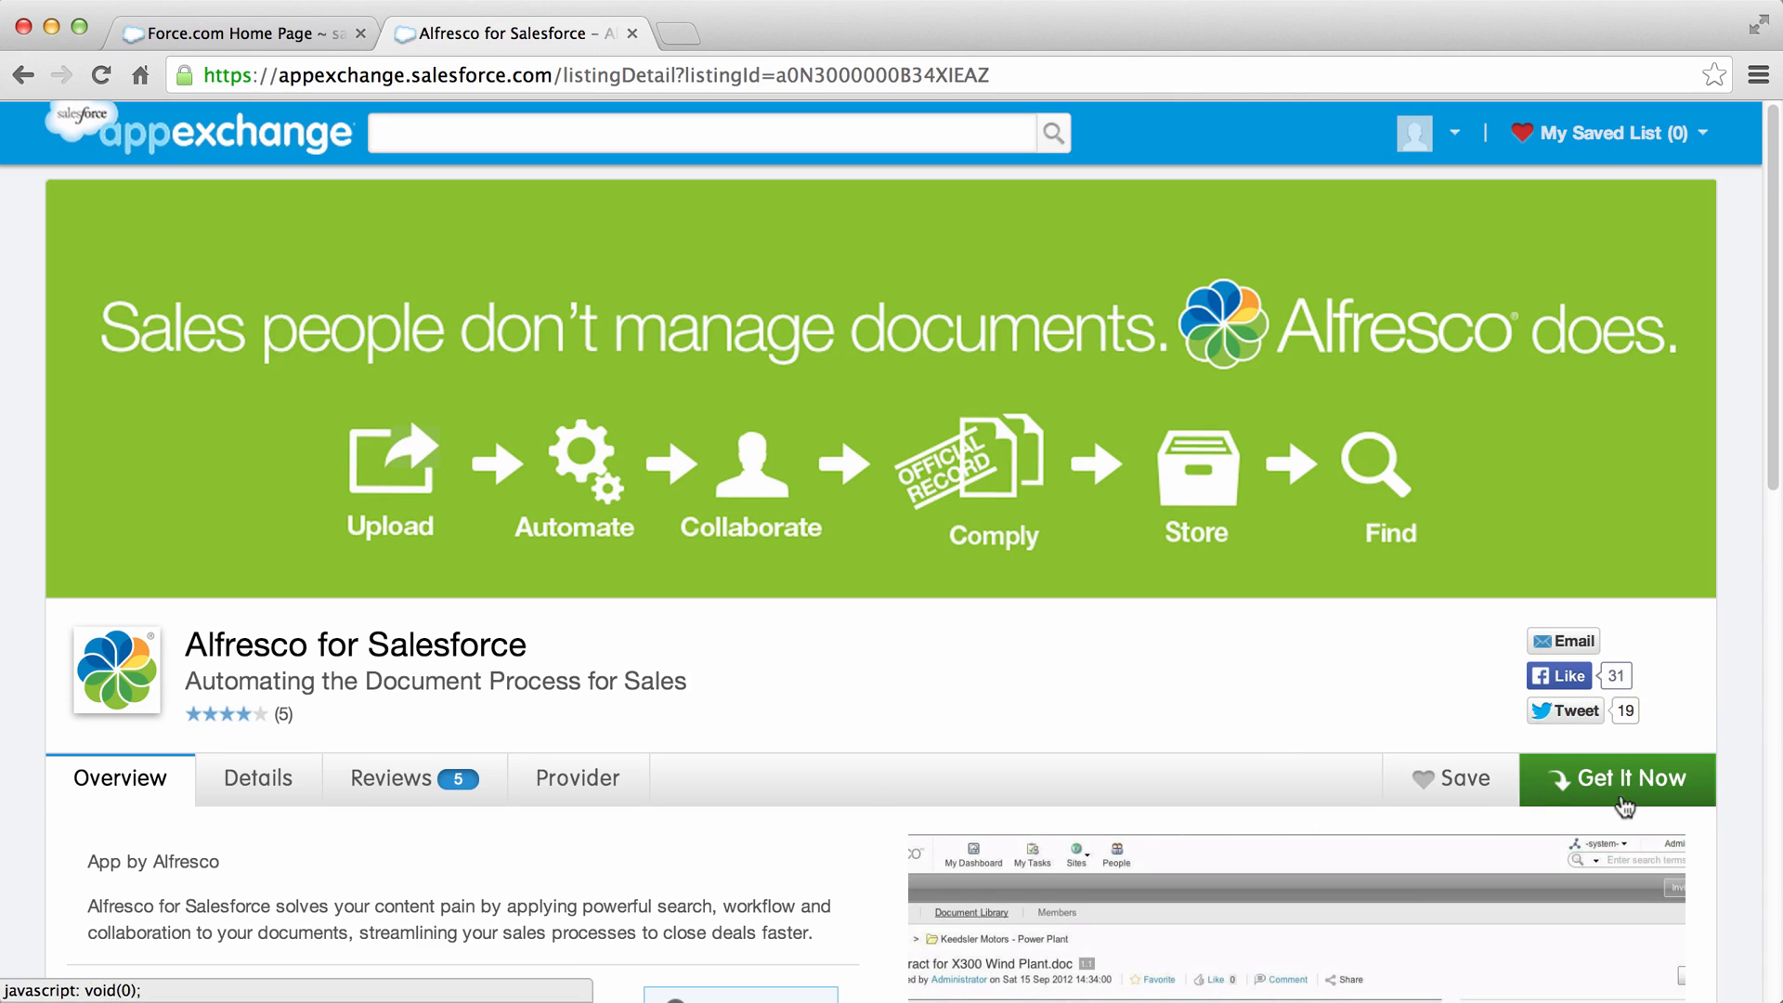
- Start Get It Now for Alfresco for Salesforce and choose to install in the production org
left_click(1627, 795)
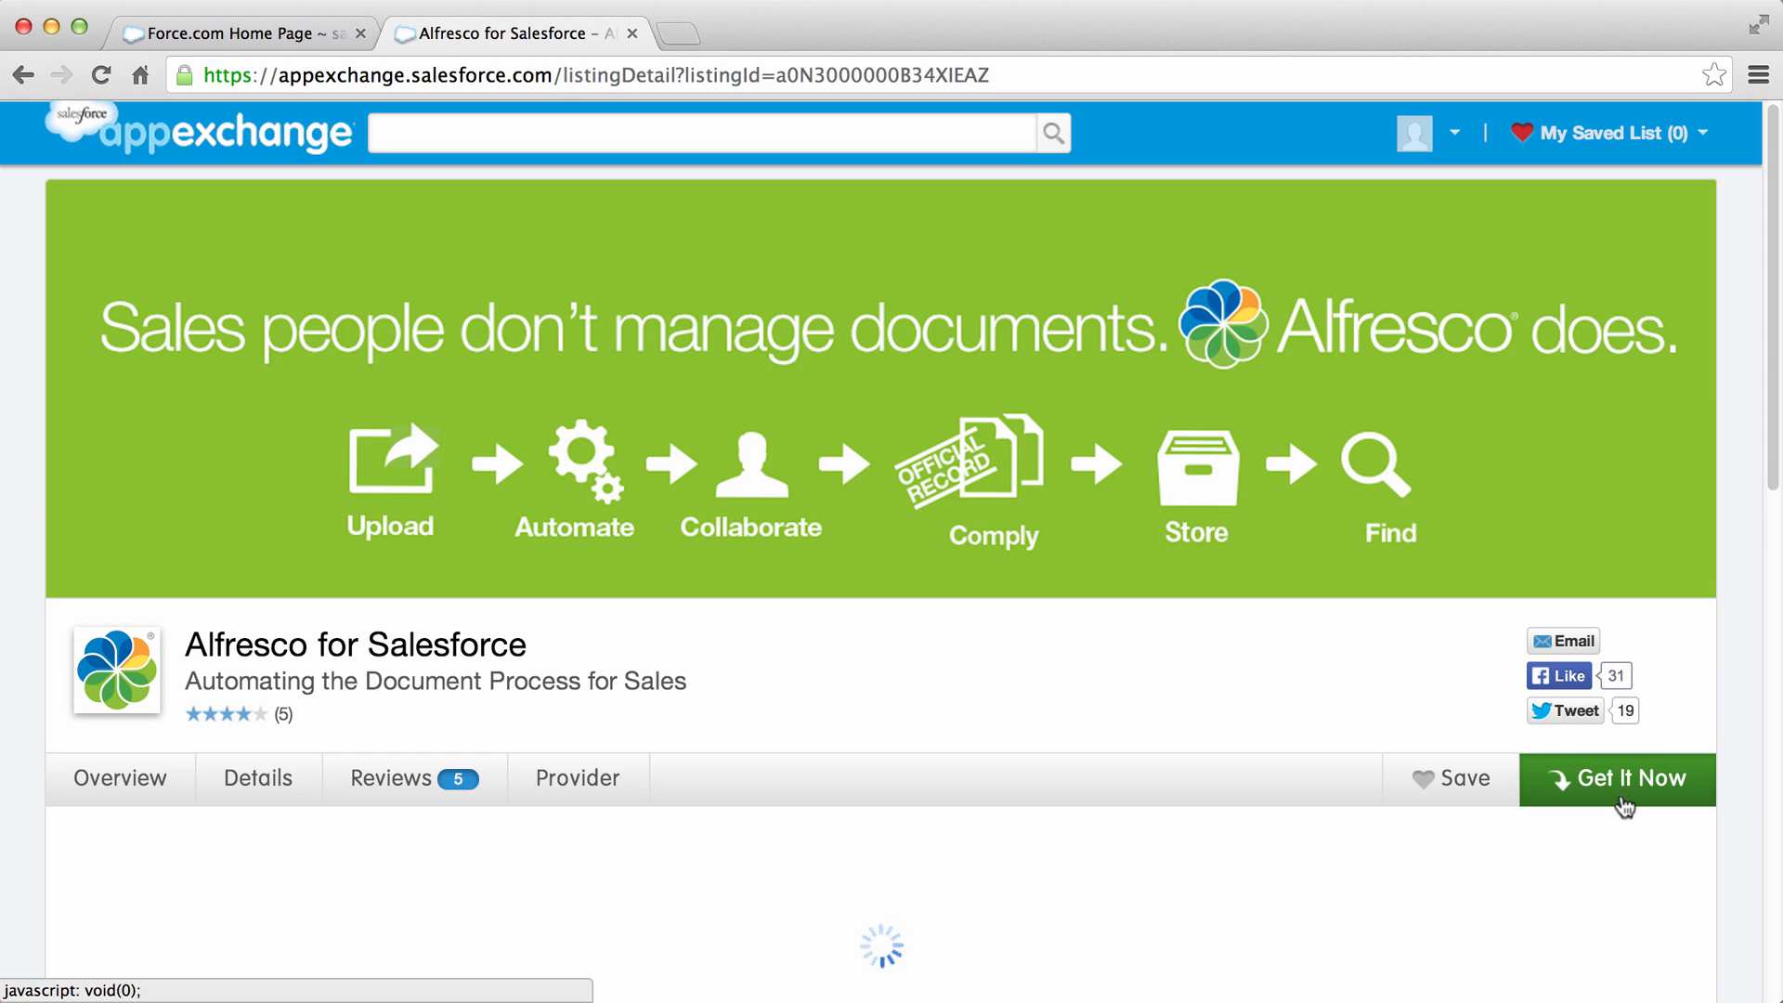
left_click(1635, 778)
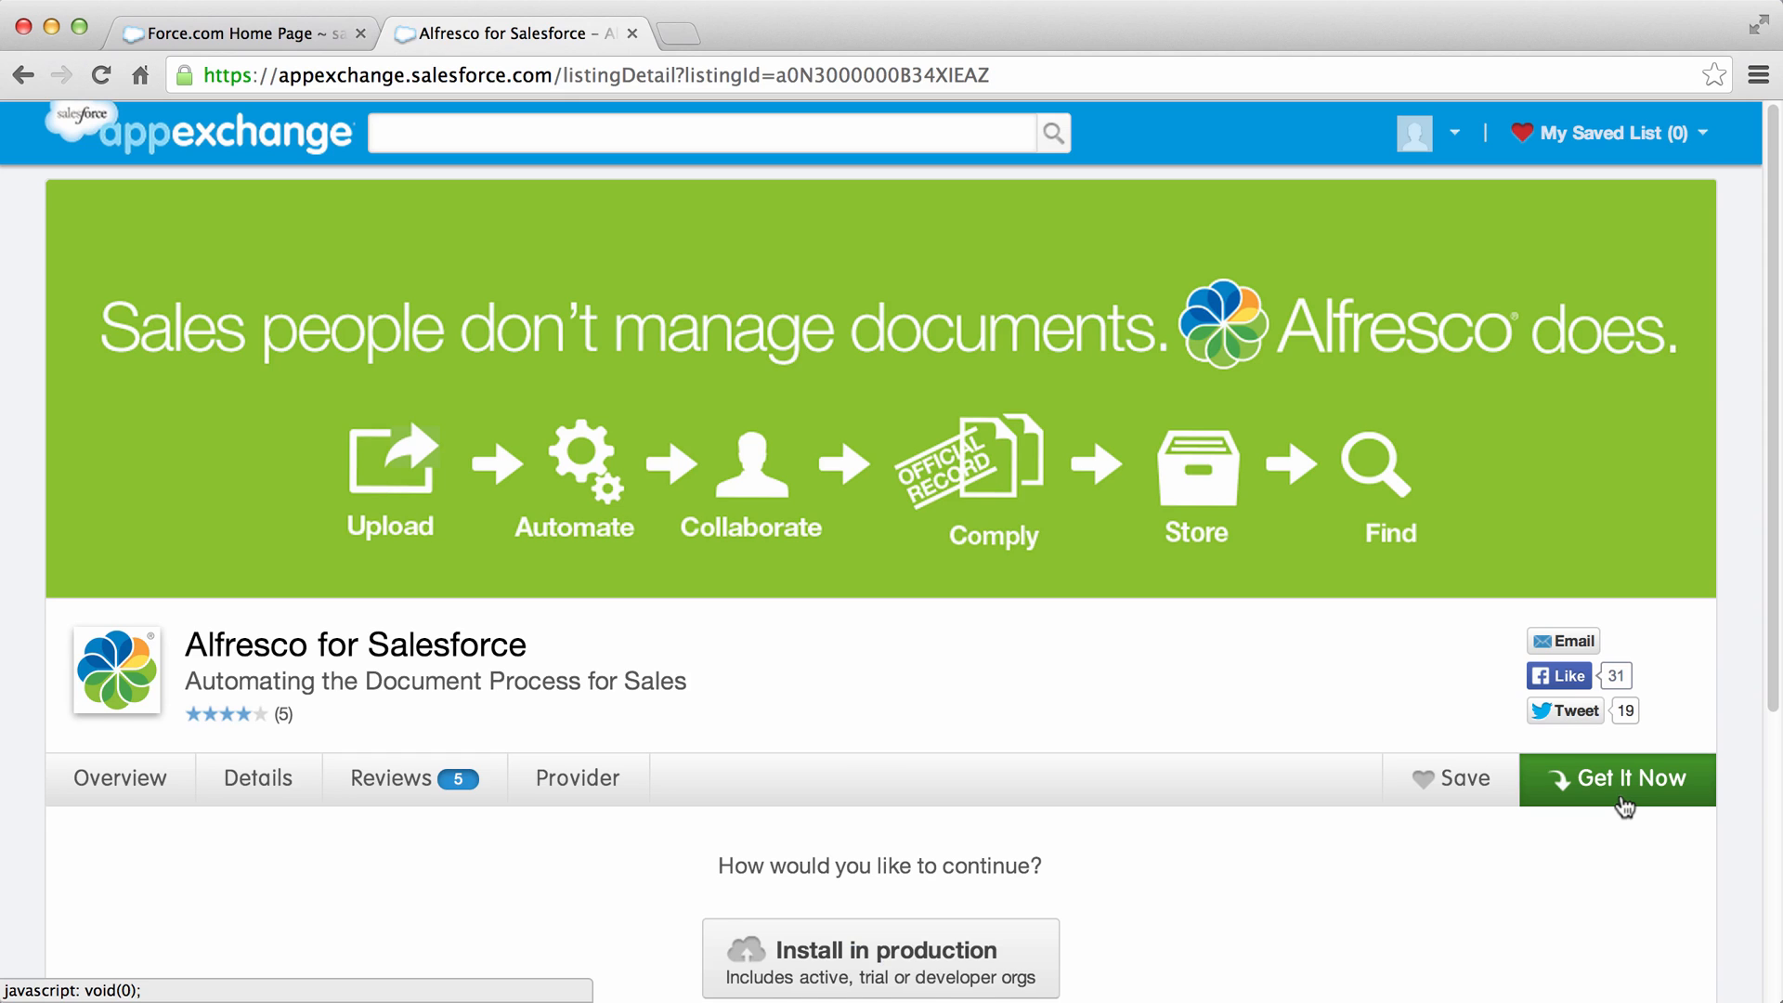
scroll("down", 3)
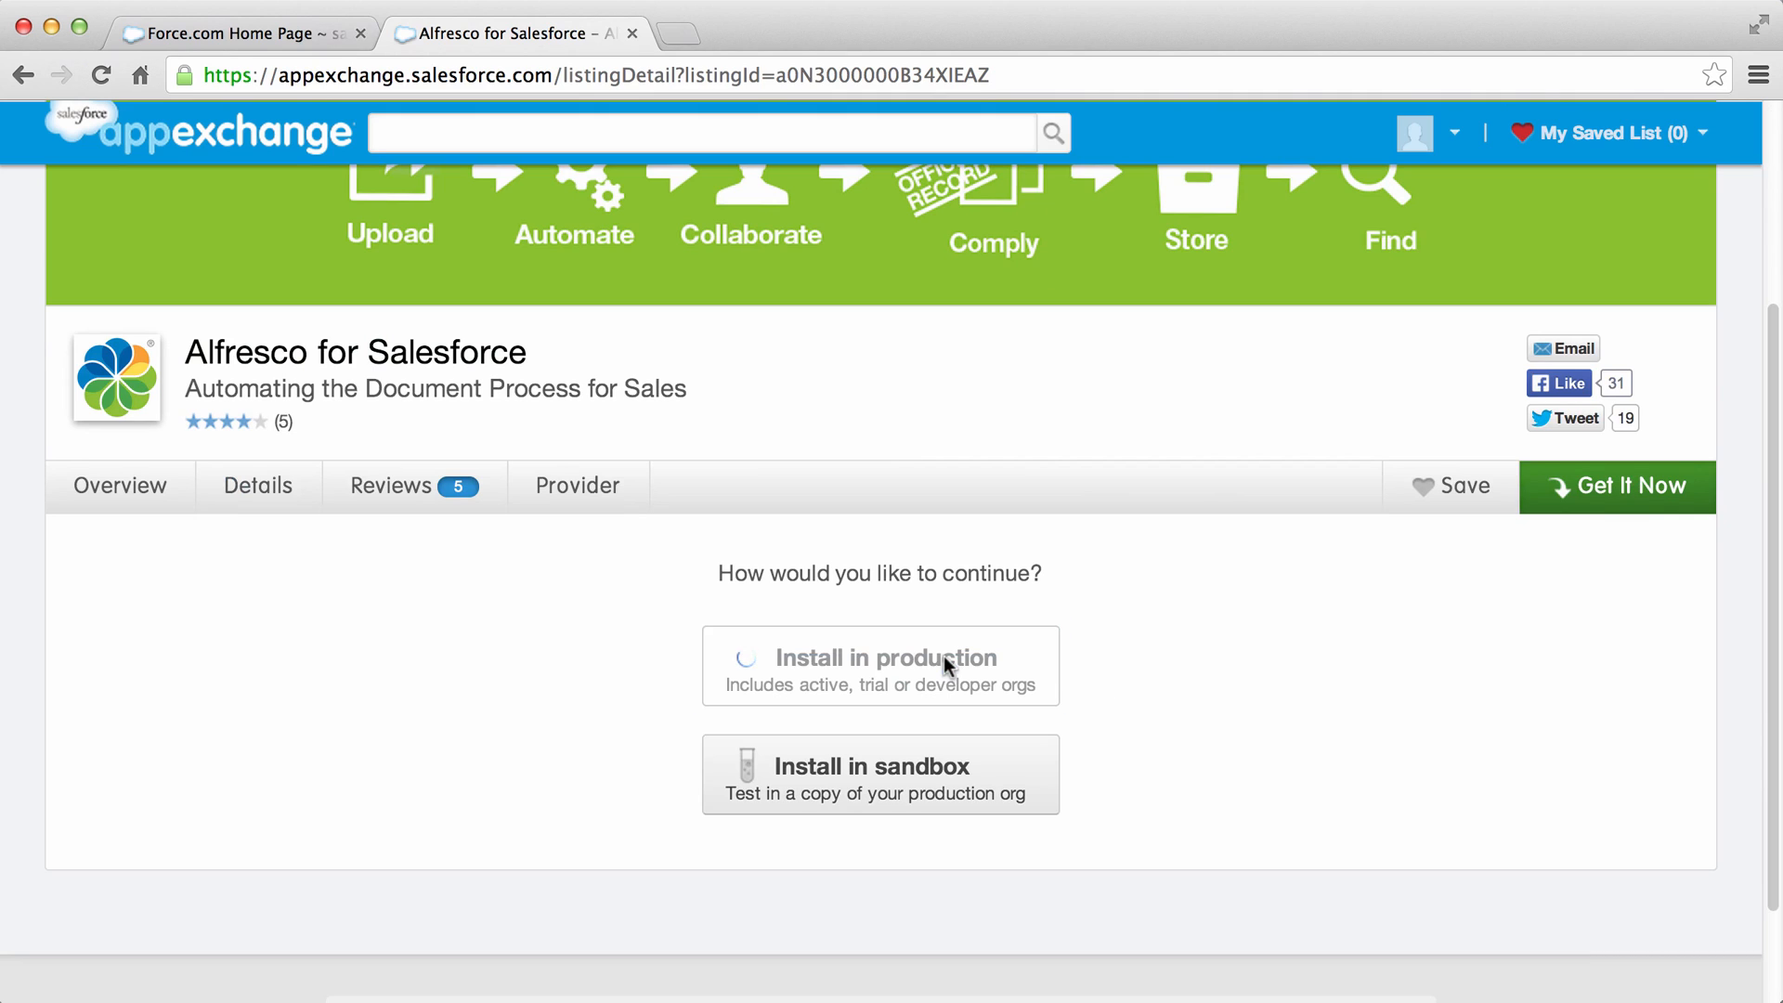
left_click(881, 665)
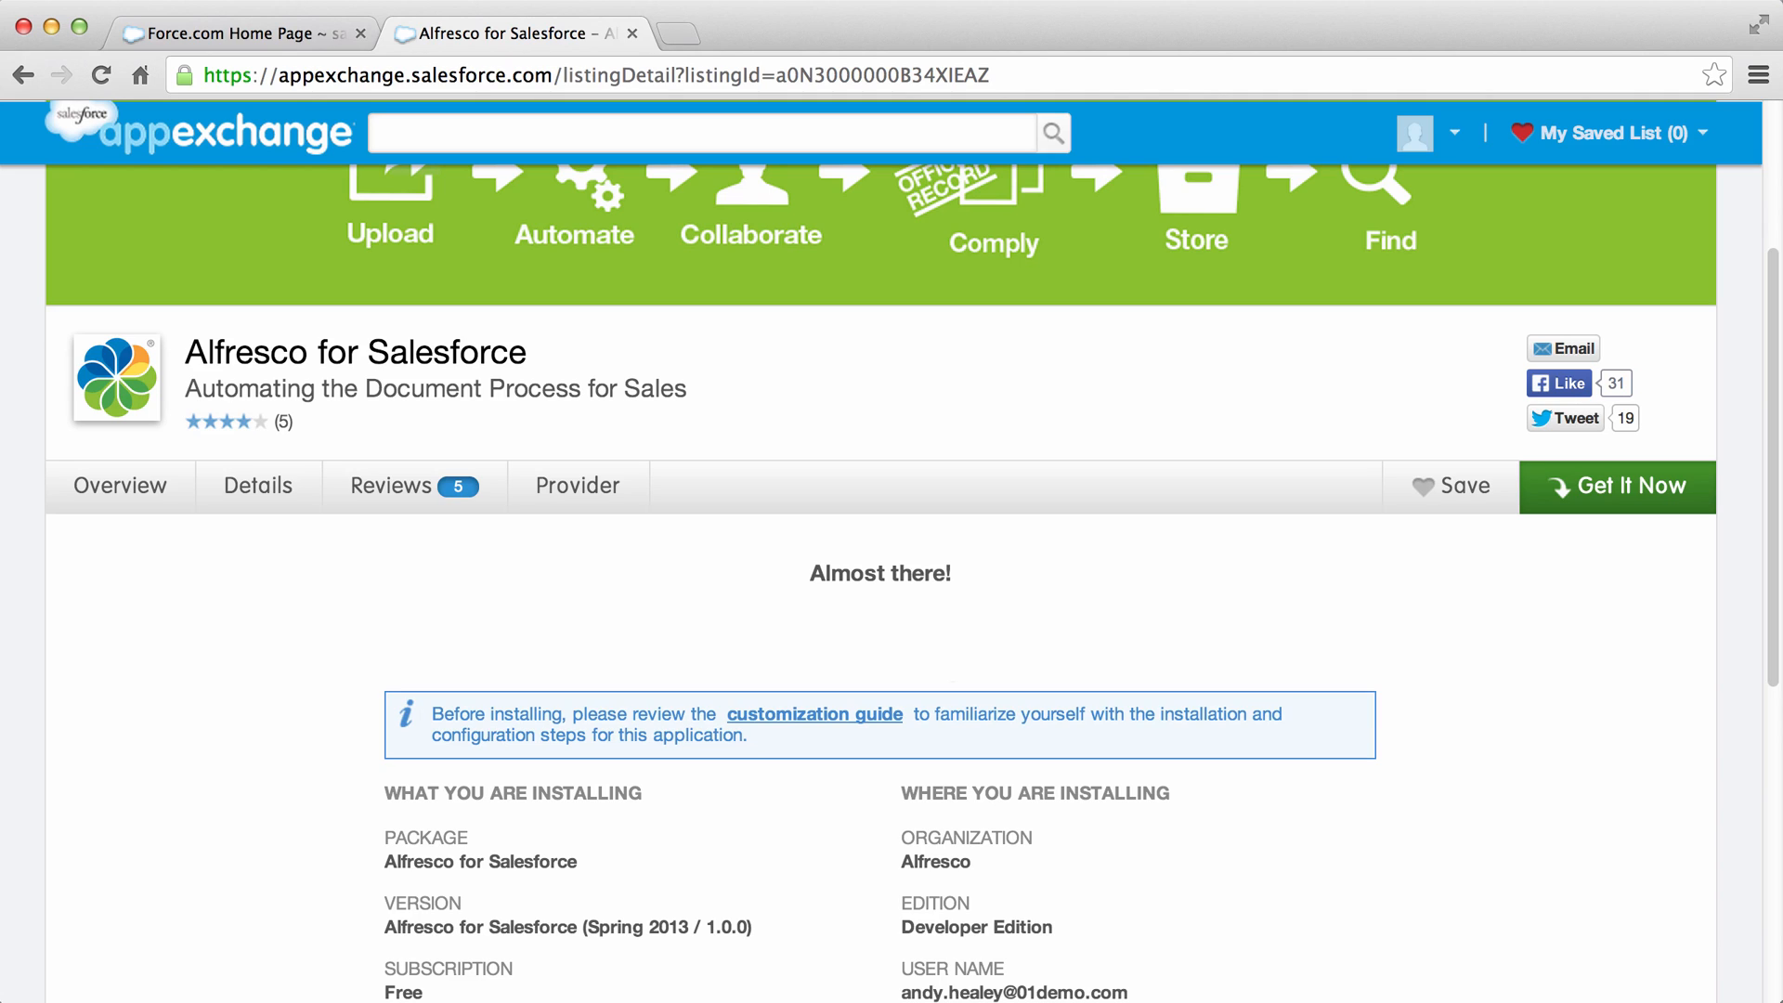
- Agree to the terms and conditions and confirm the install
scroll("down", 3)
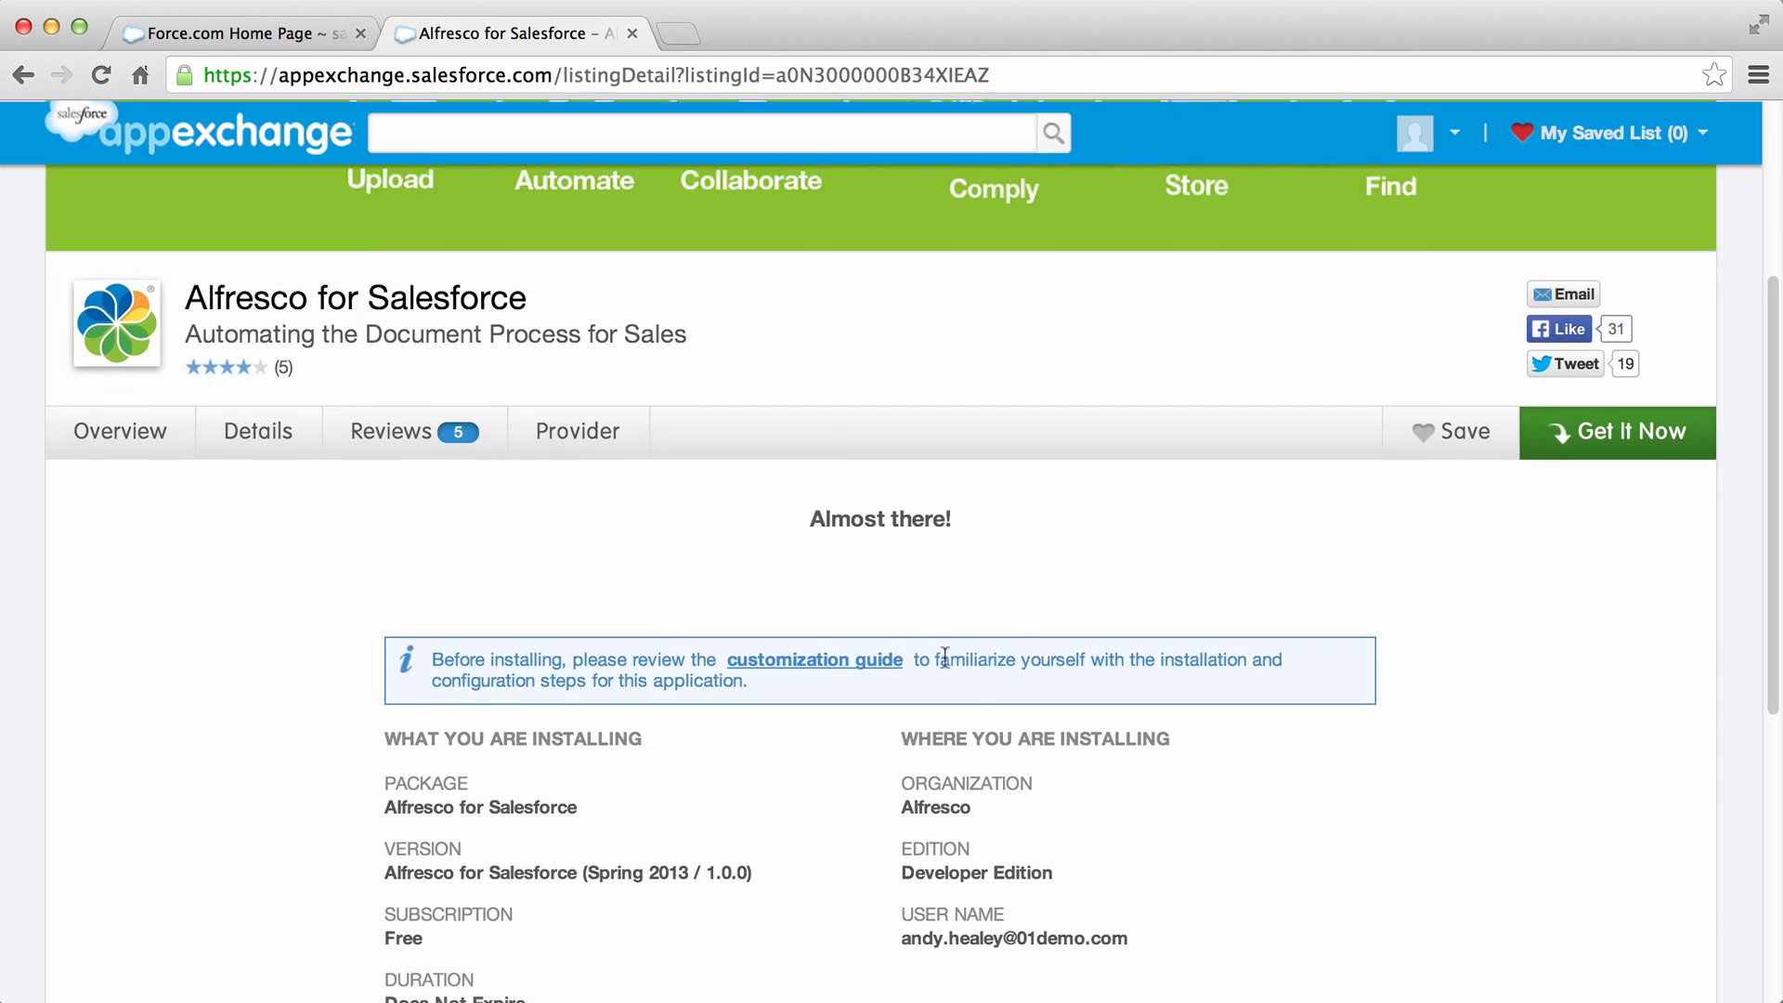
scroll("down", 3)
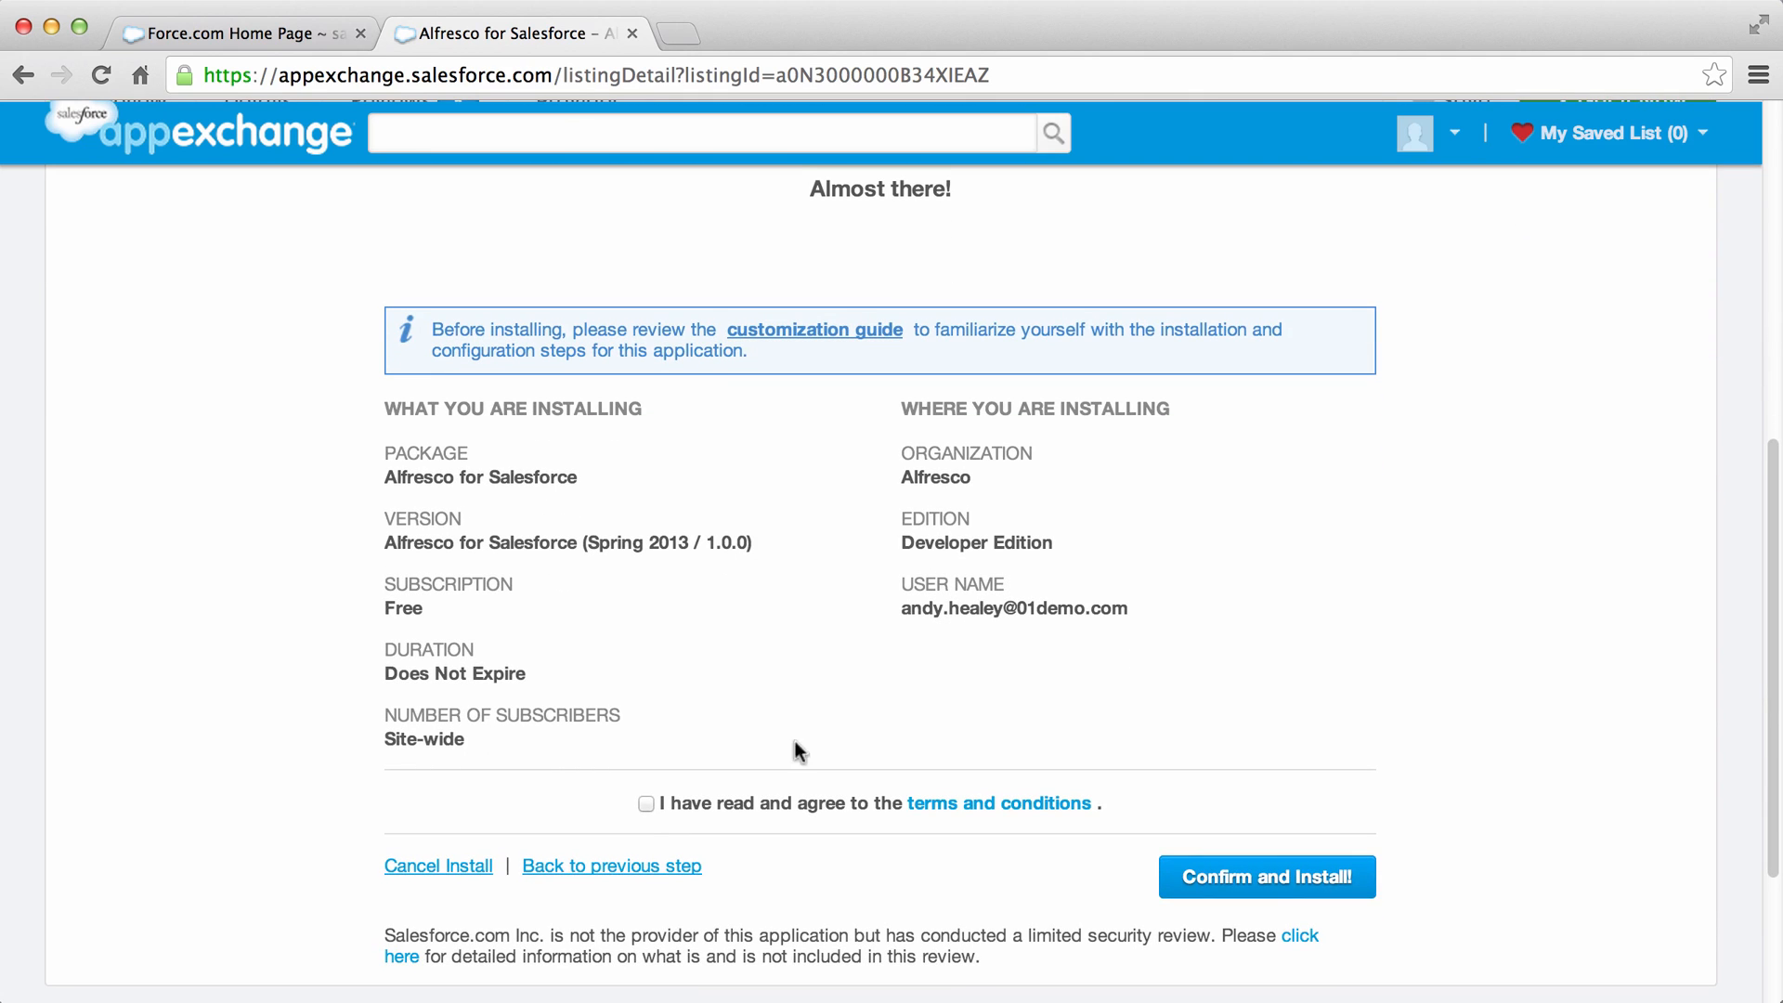
left_click(646, 804)
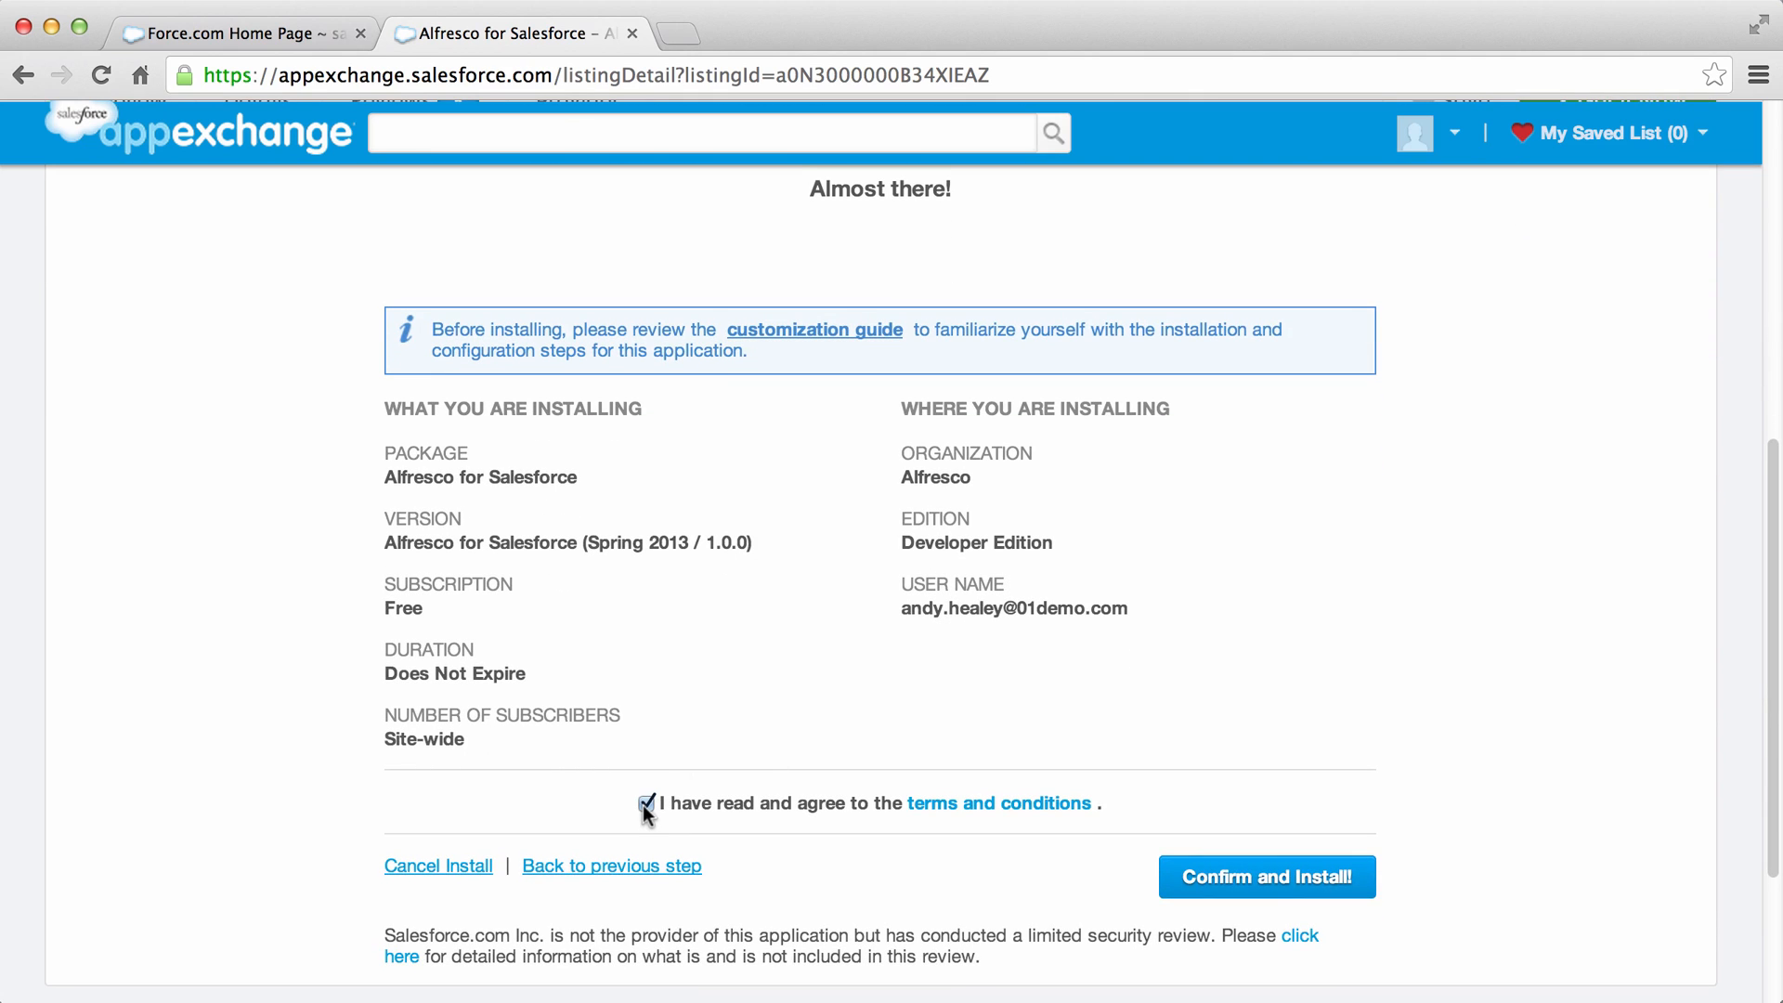
left_click(1267, 877)
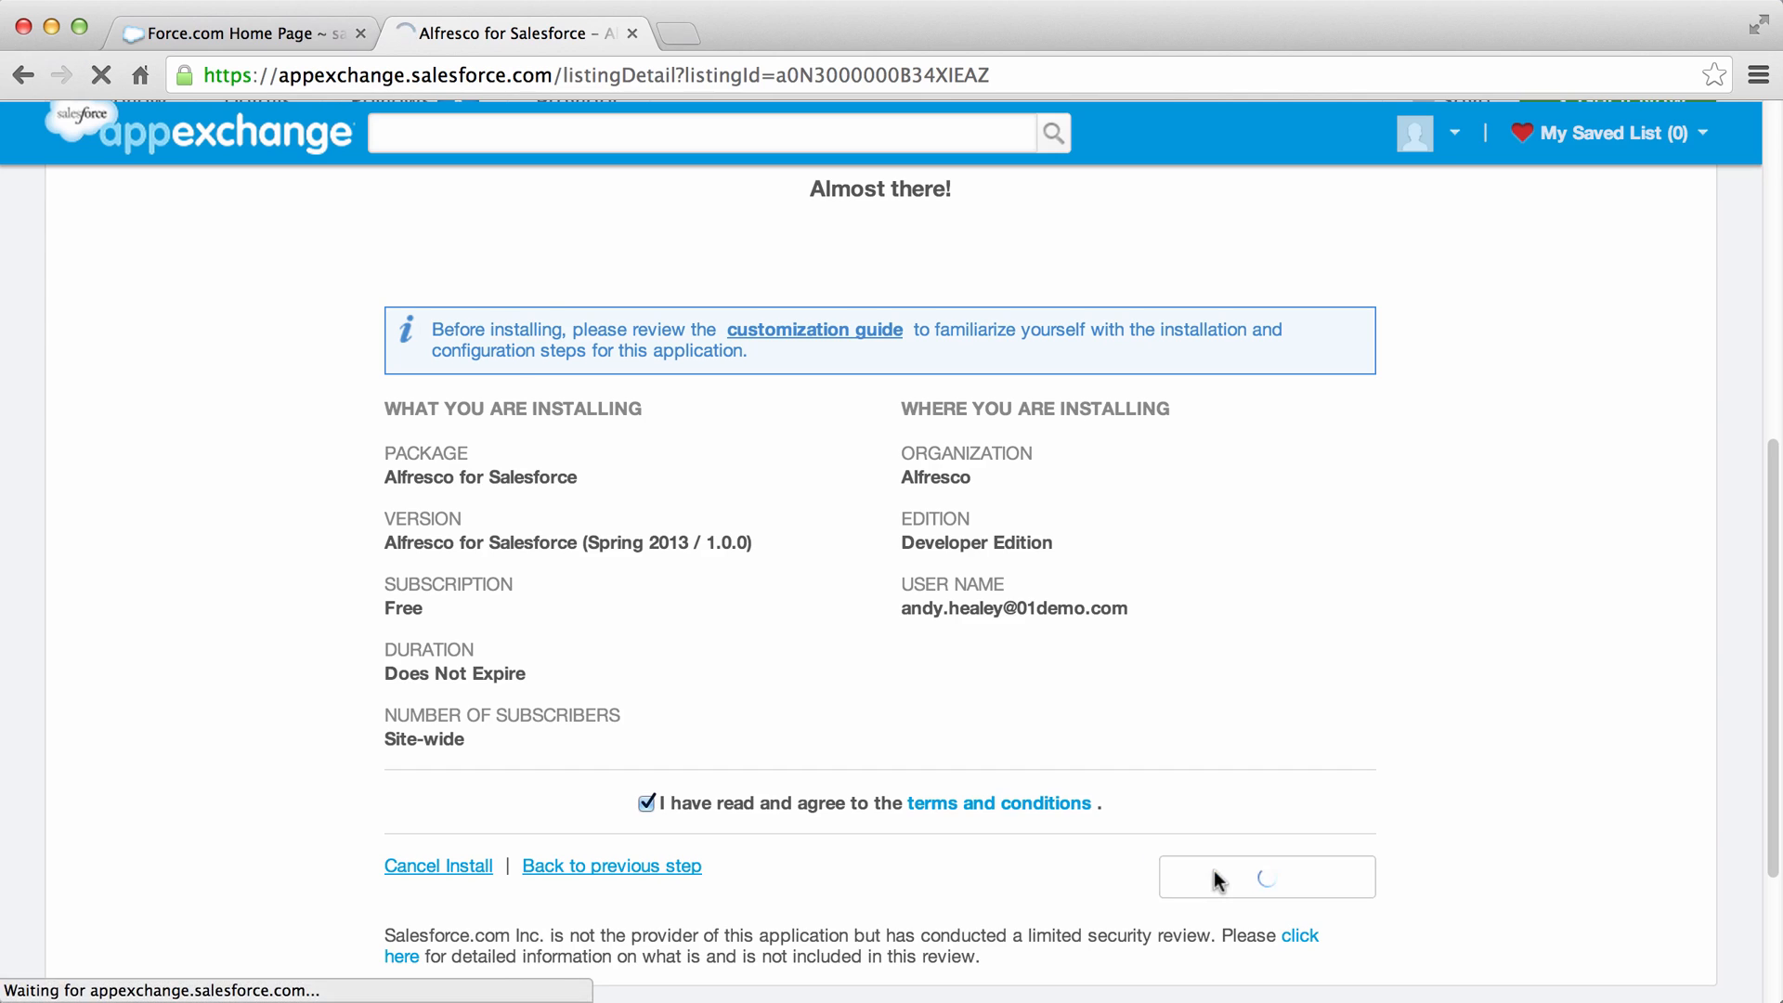
- Continue past Package Installation Details and approve third-party access to api.alfresco.com and my.alfresco.com
left_click(1267, 877)
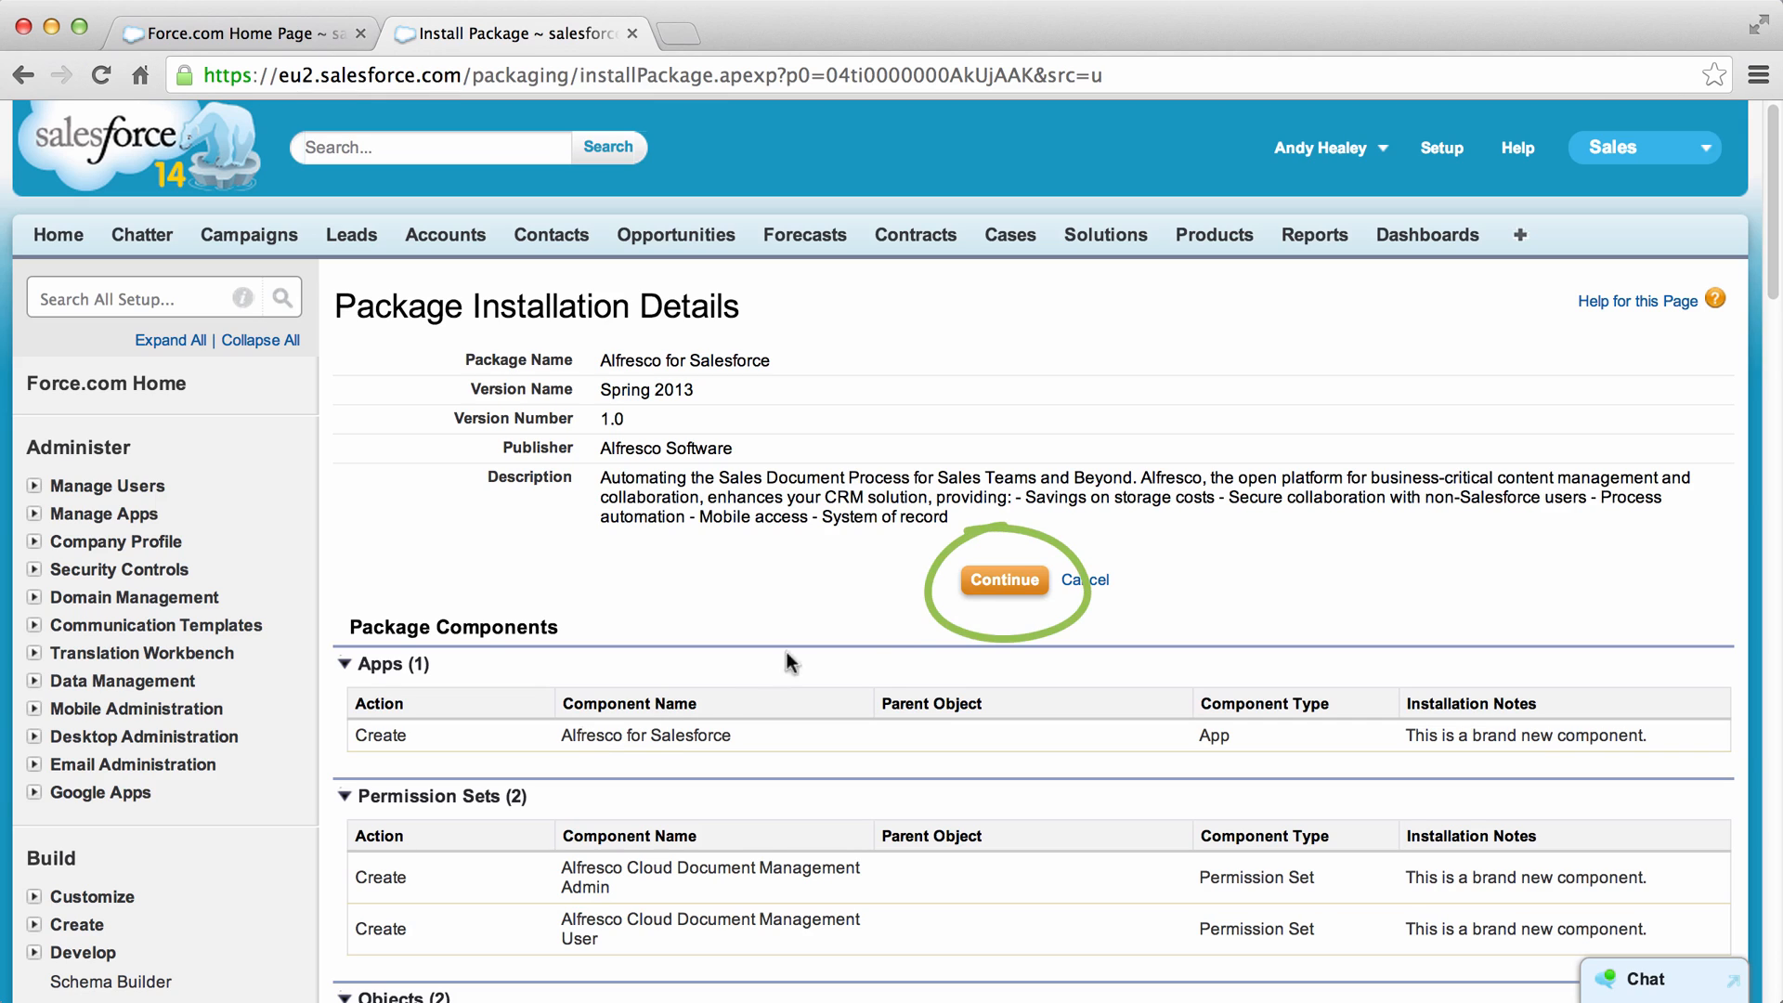
left_click(1005, 580)
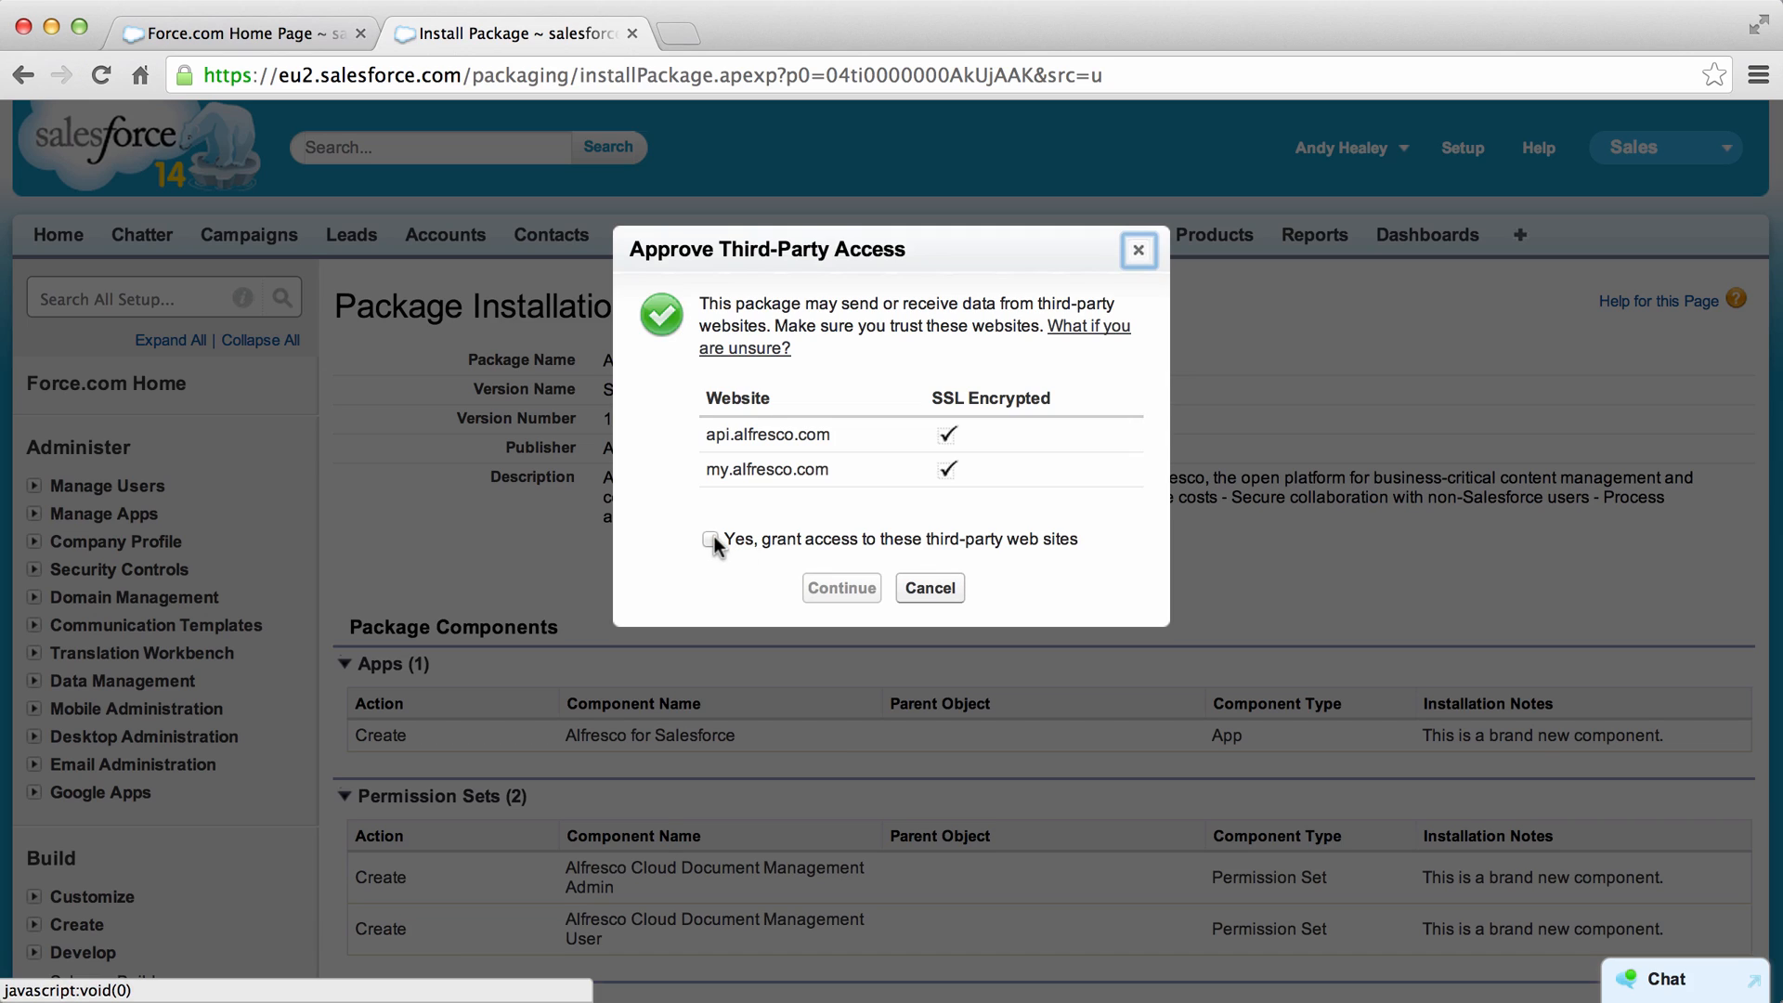
left_click(713, 539)
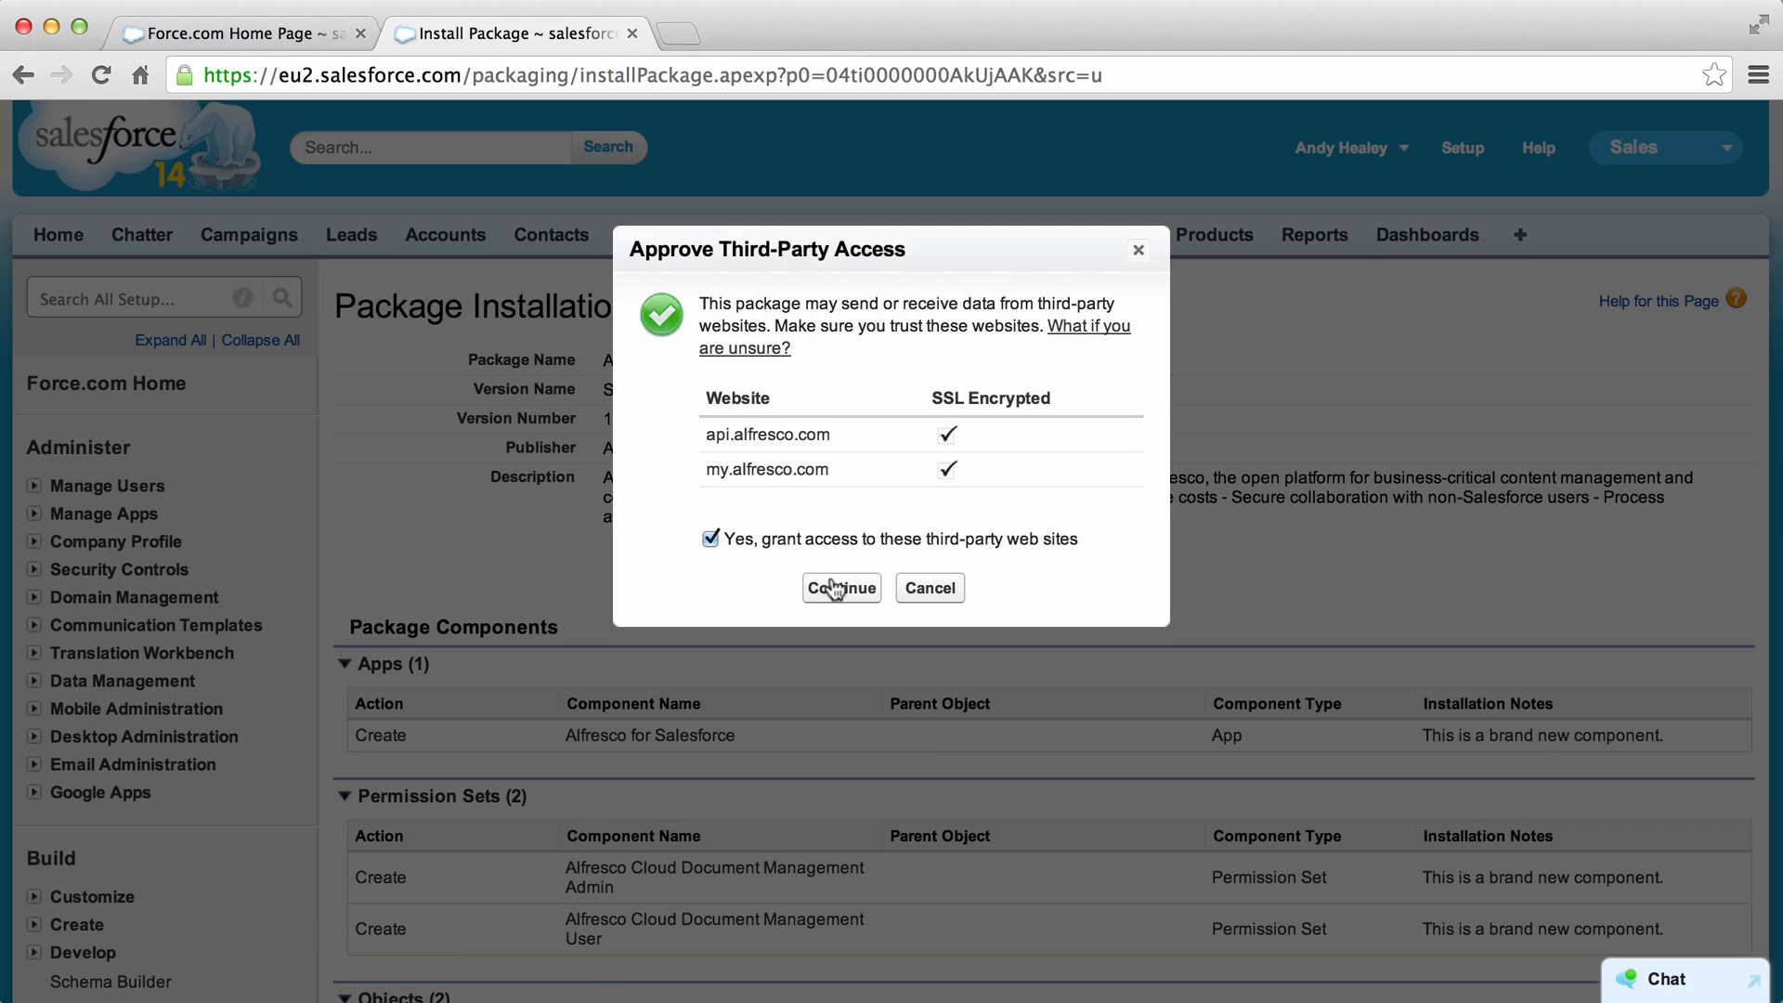
left_click(840, 587)
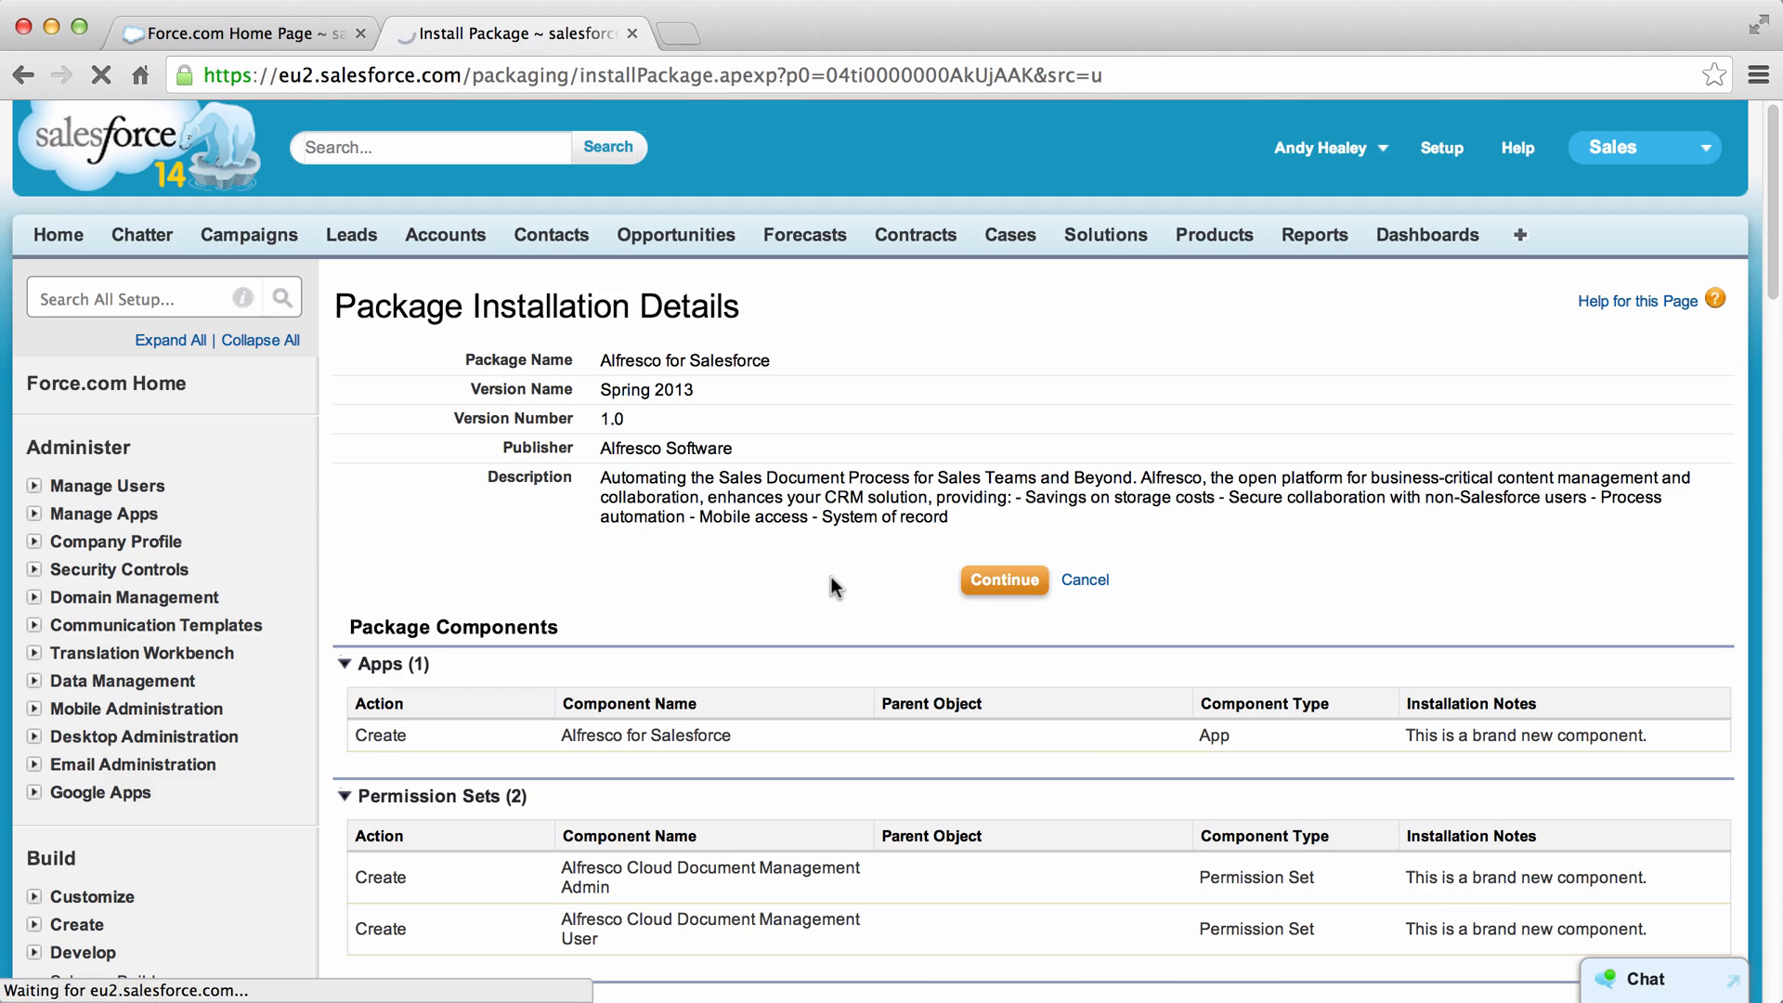
- Accept API access, keep Grant access to admins only, and install the Alfresco for Salesforce (Managed) package
left_click(1003, 580)
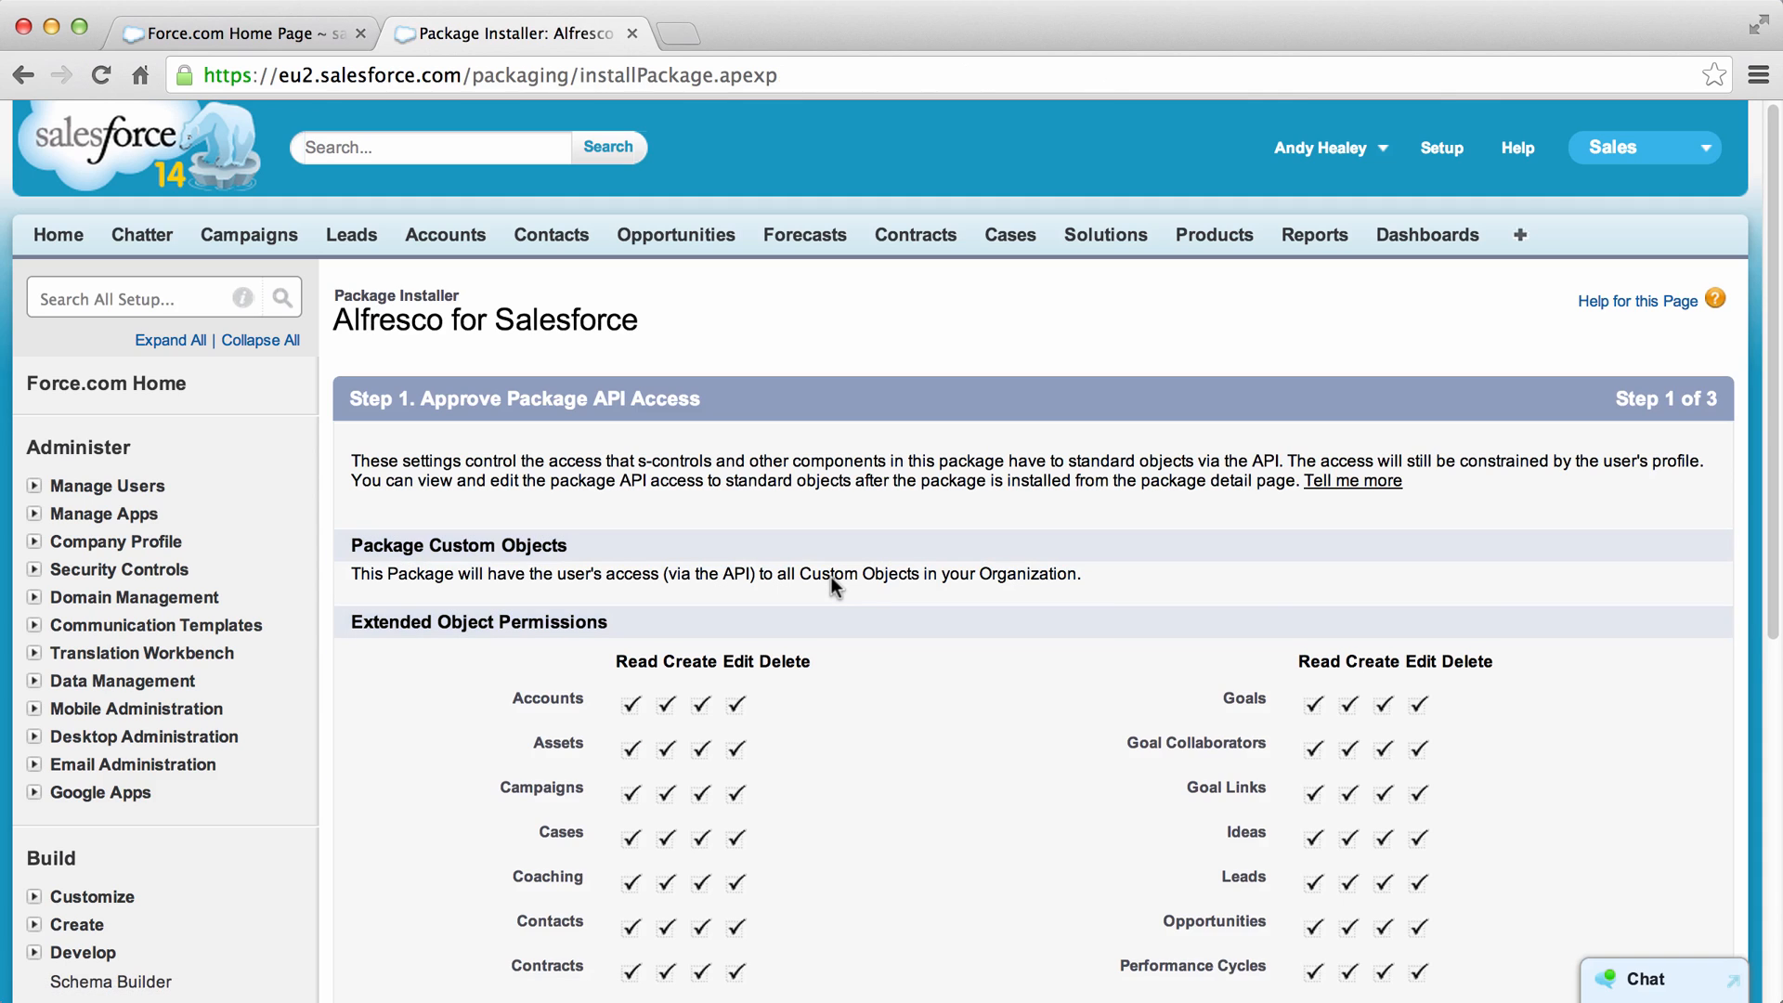
scroll("down", 3)
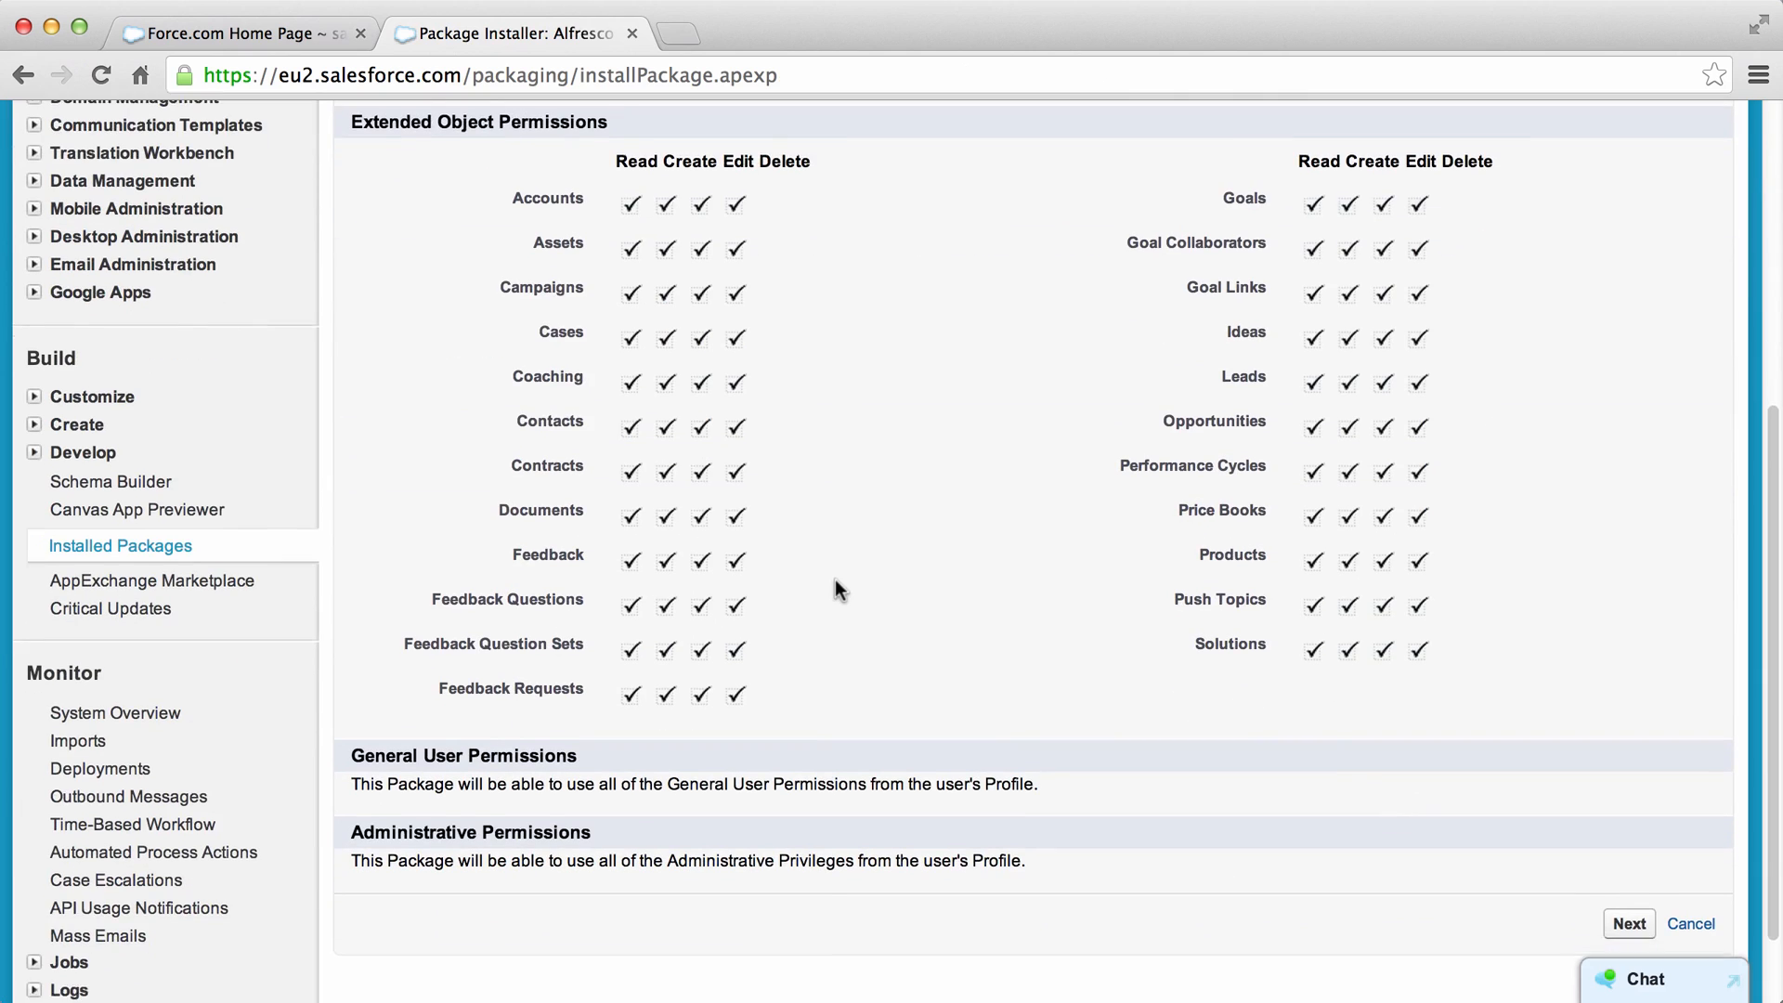
left_click(1631, 925)
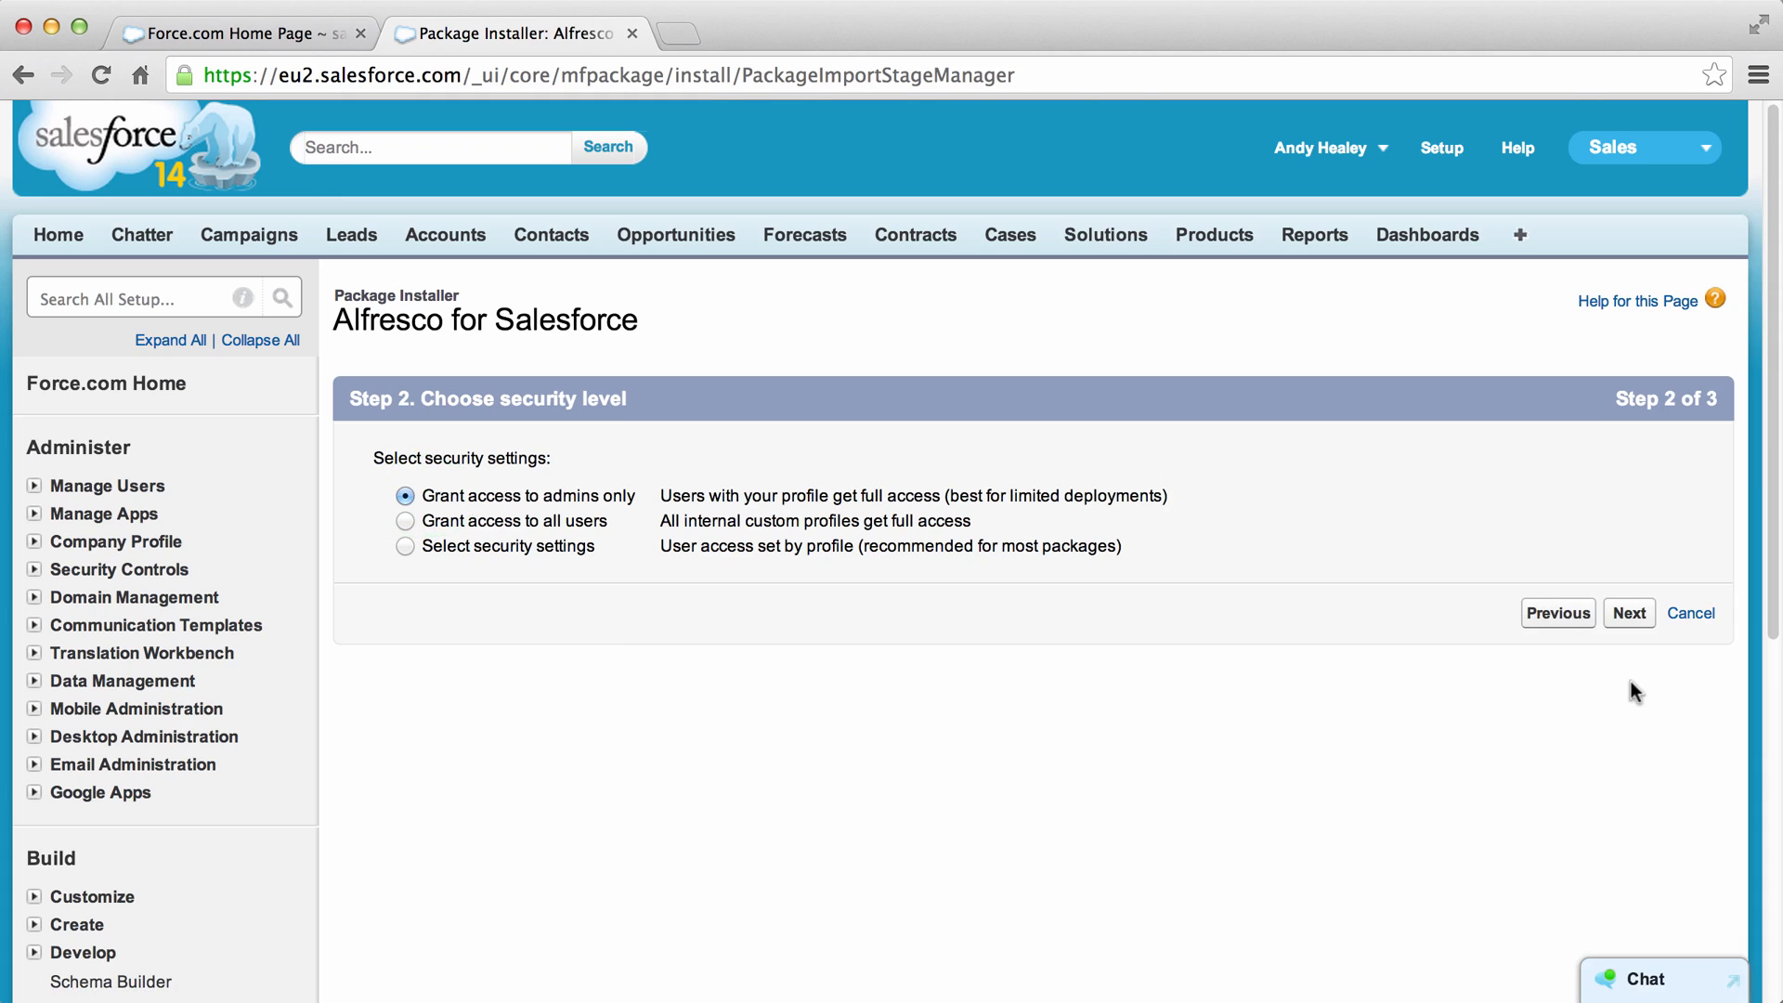
left_click(1629, 613)
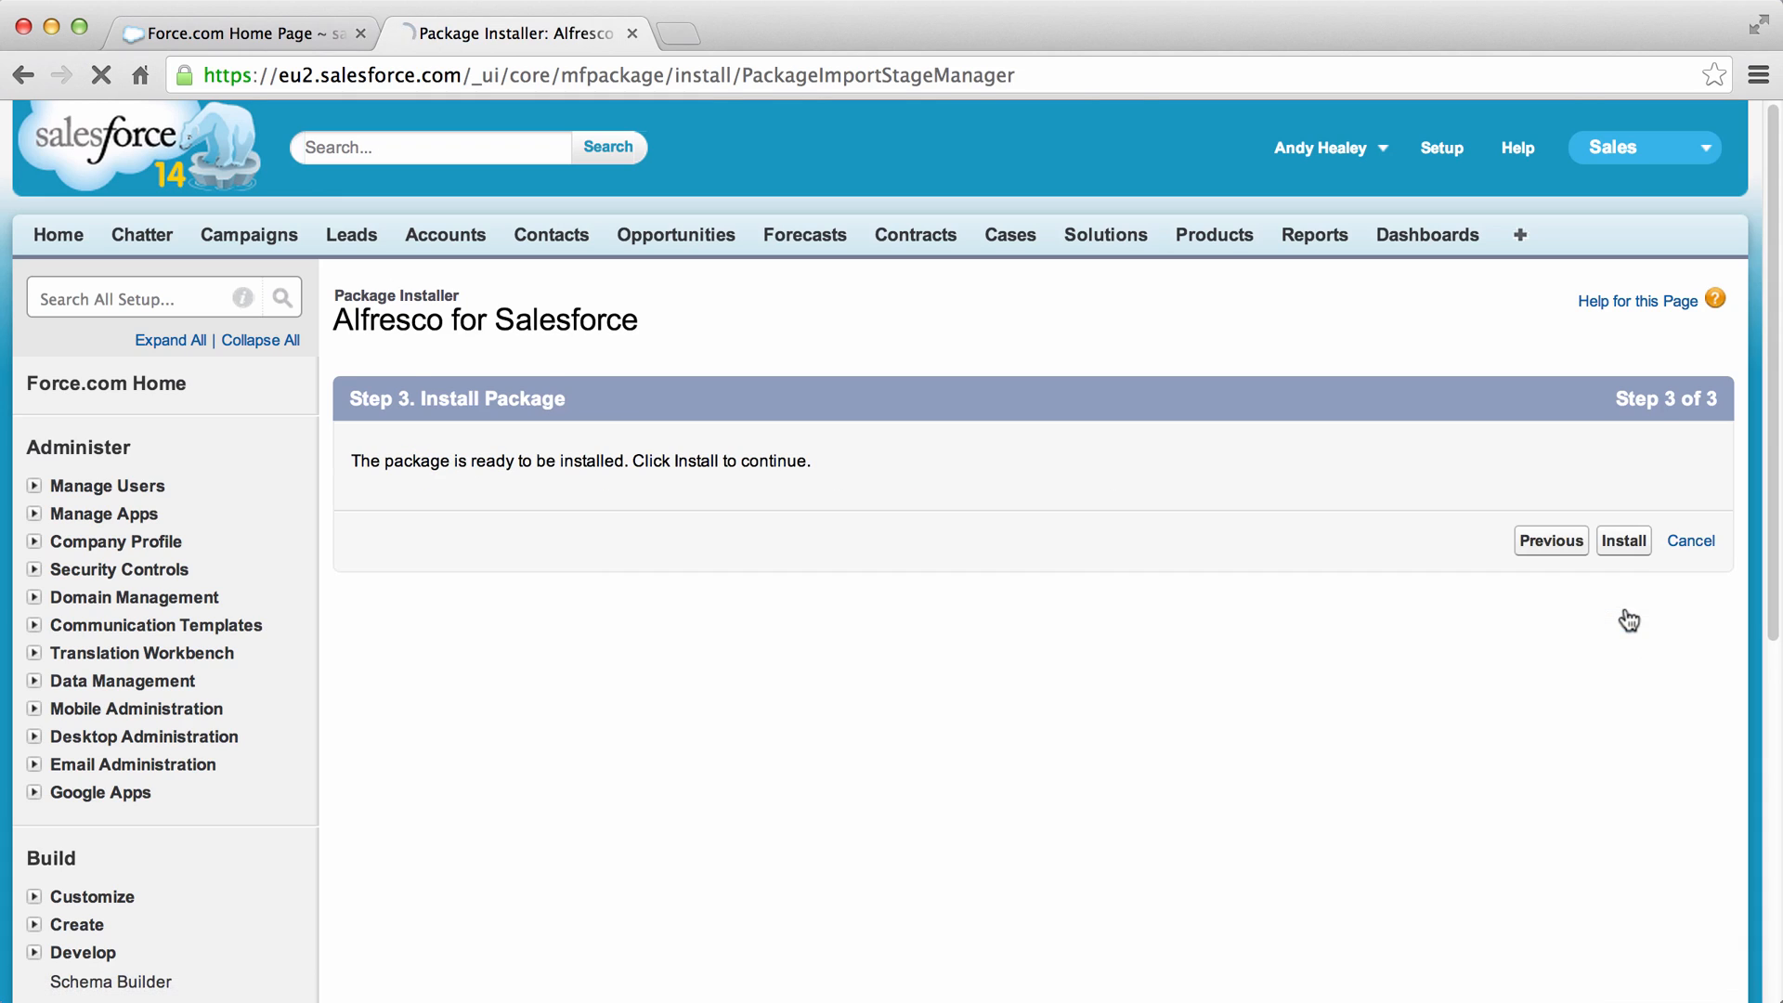
left_click(1623, 540)
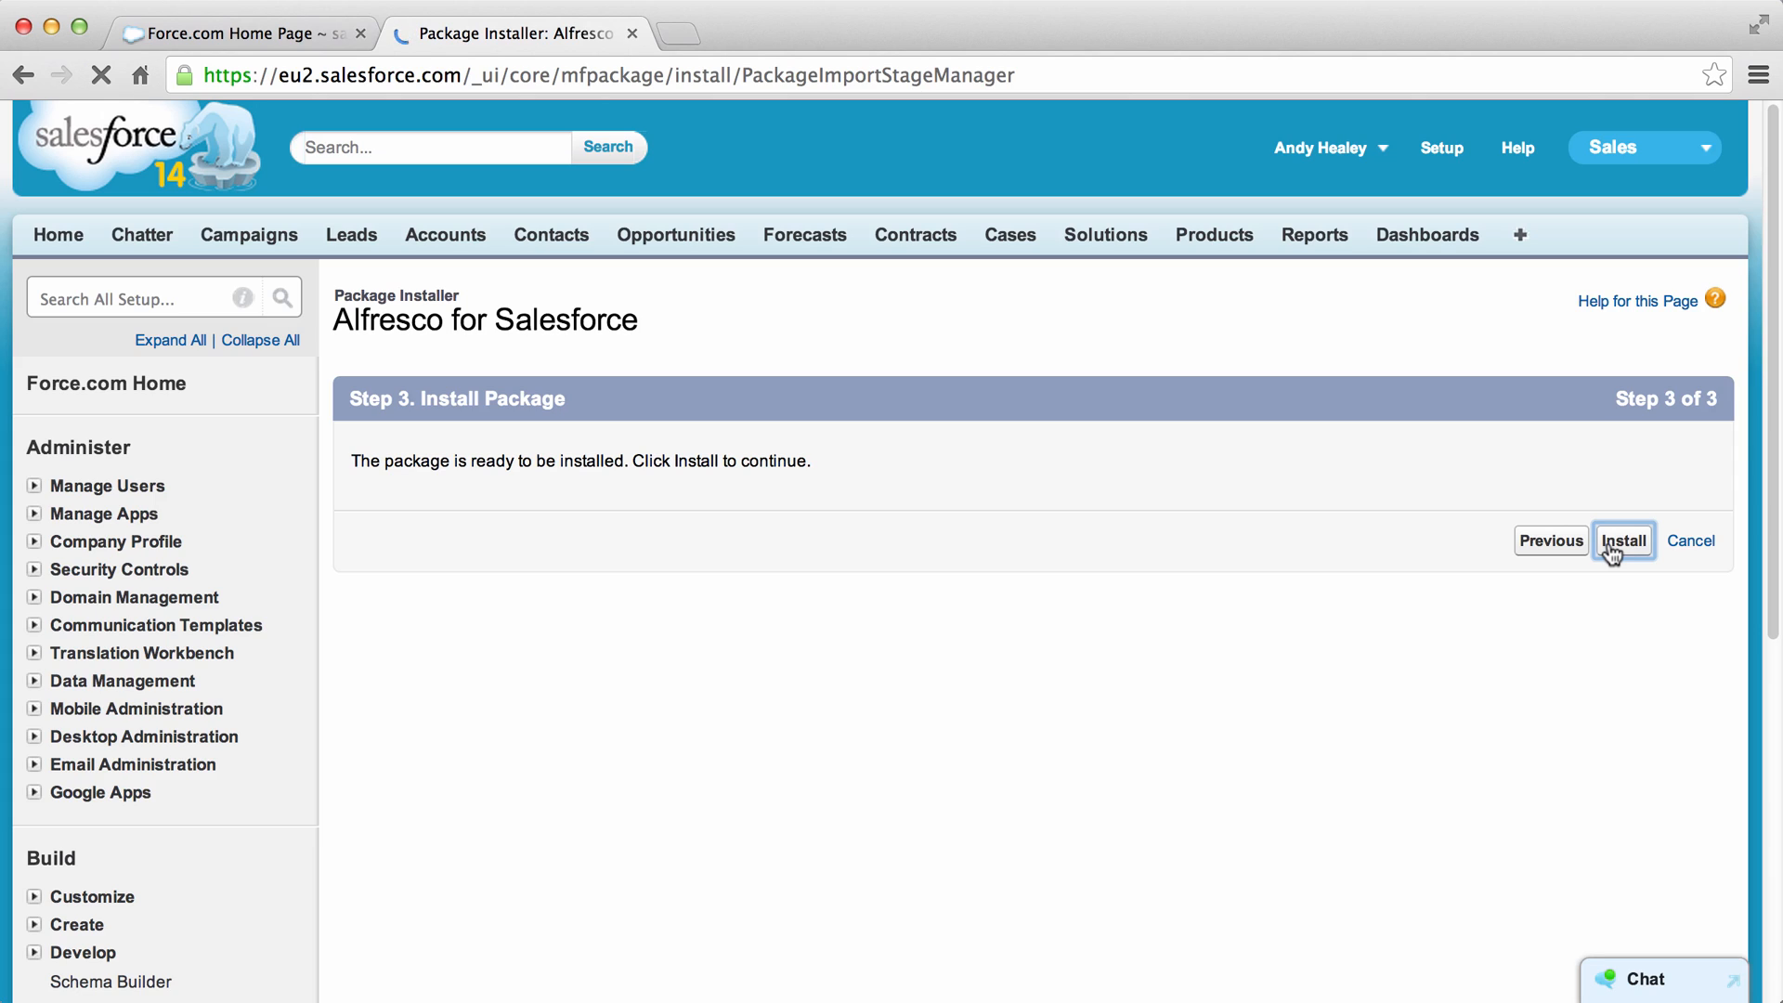
left_click(1627, 541)
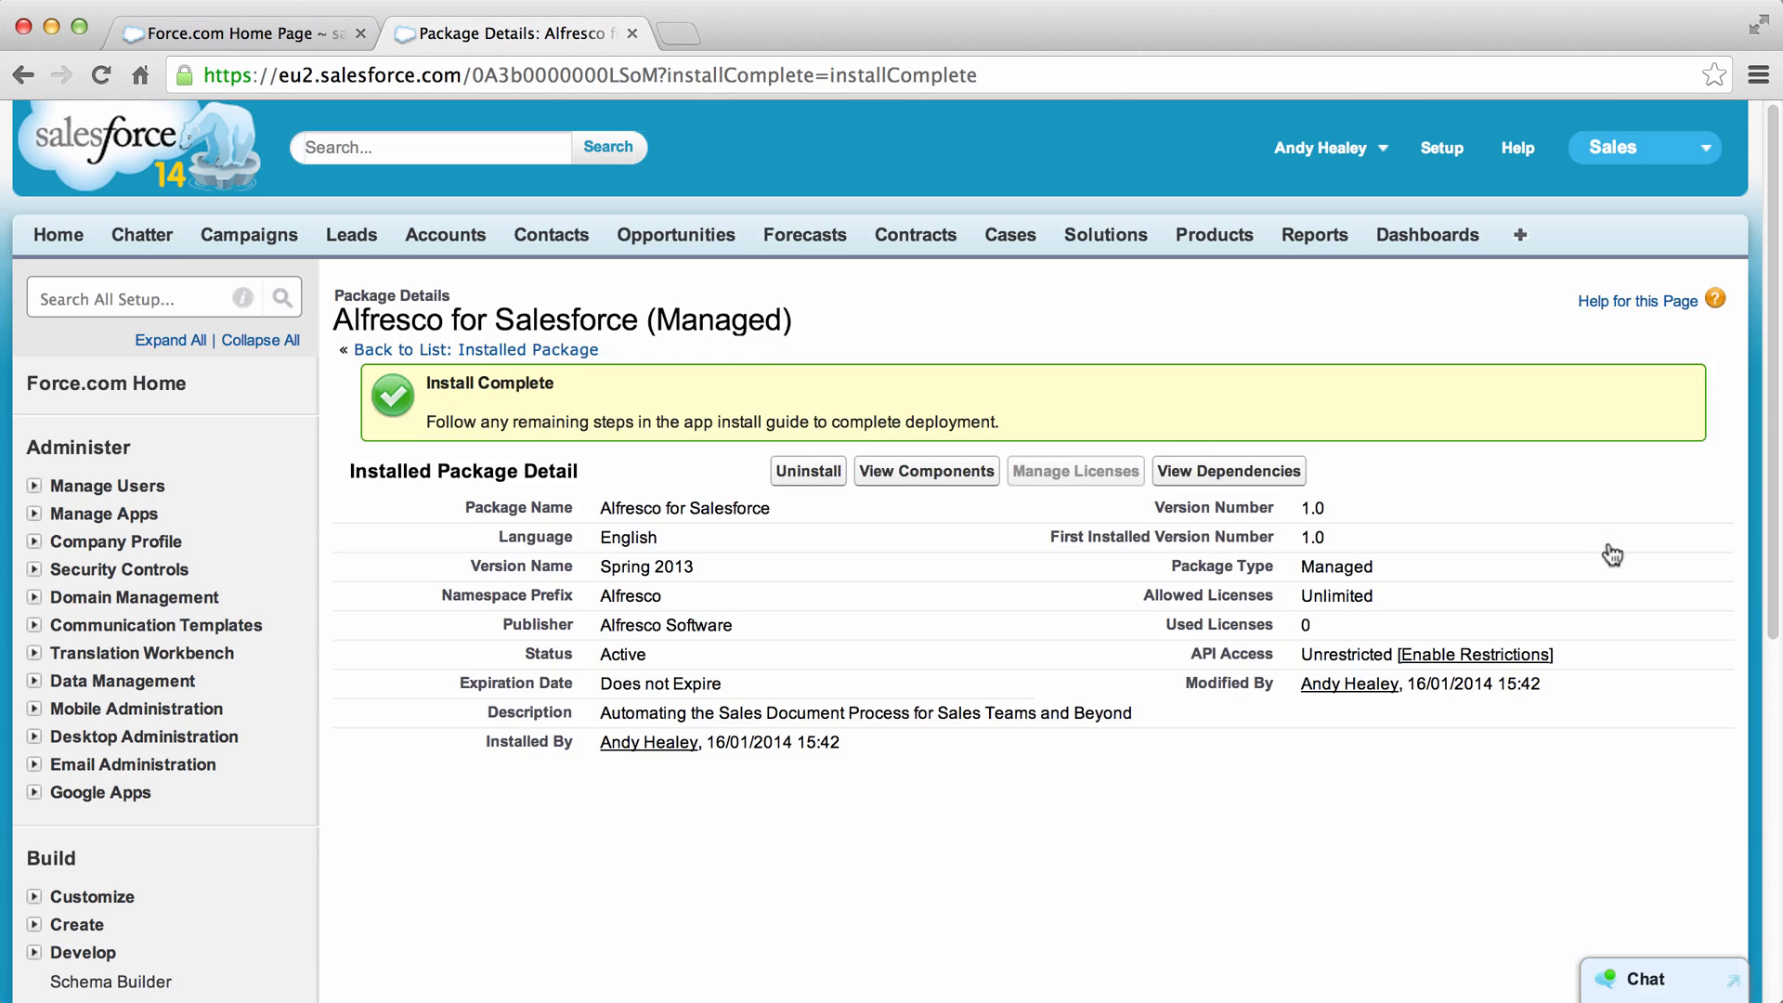